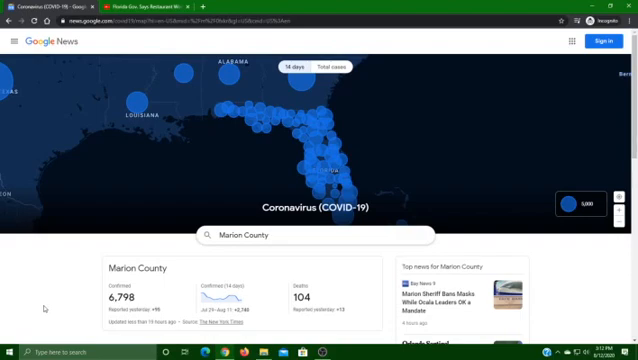
{"action": "mouse_move", "coordinate": [154, 245]}
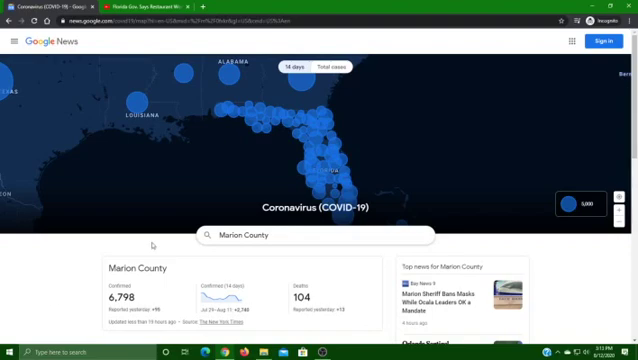
{"action": "mouse_move", "coordinate": [264, 153]}
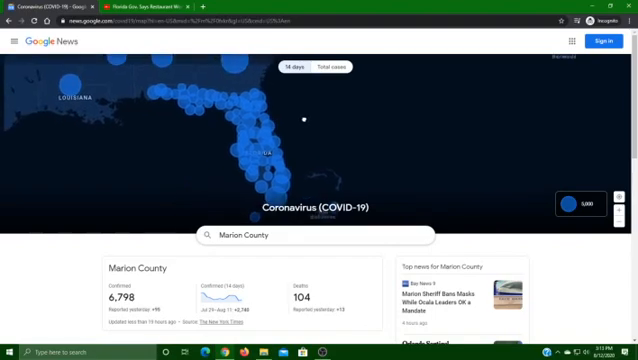
{"action": "mouse_move", "coordinate": [313, 153]}
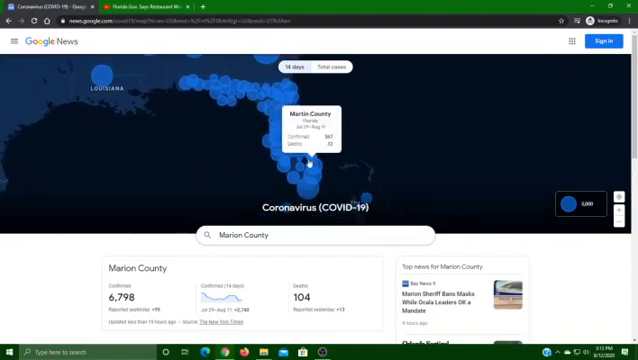
{"action": "mouse_move", "coordinate": [382, 145]}
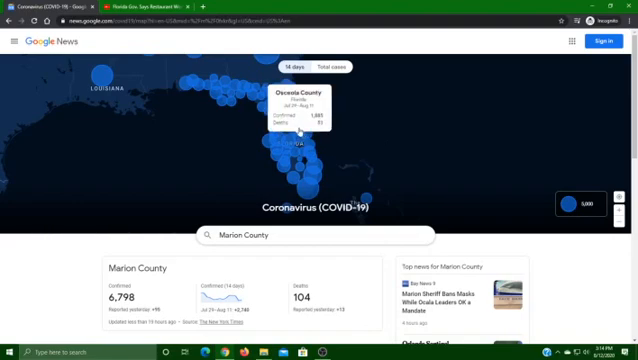
{"action": "mouse_move", "coordinate": [238, 128]}
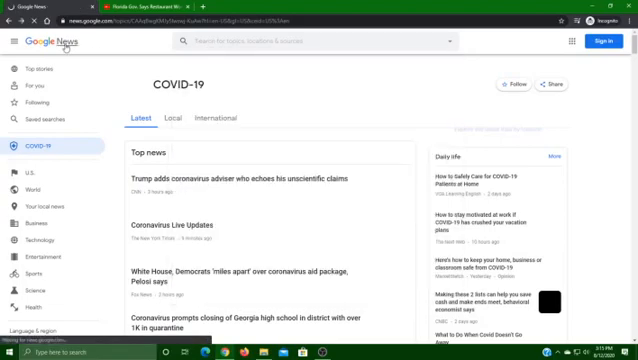
Step: Enter a Florida location search and load Top stories with Marion County weather and fact checks
{"action": "left_click", "coordinate": [310, 43]}
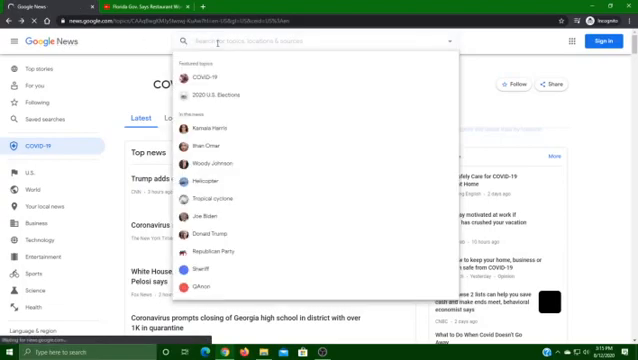
{"action": "type", "text": "Ca"}
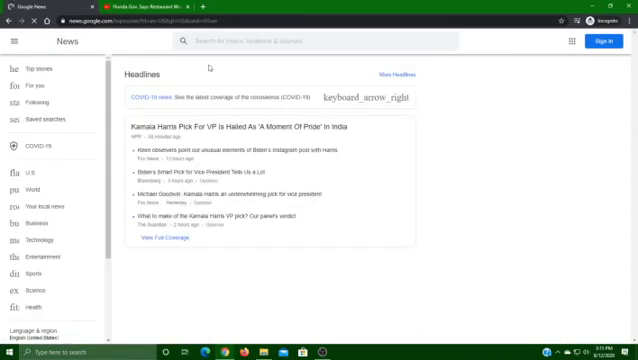
{"action": "scroll", "scroll_direction": "down", "scroll_amount": 3}
{"action": "type", "text": "COVID-19"}
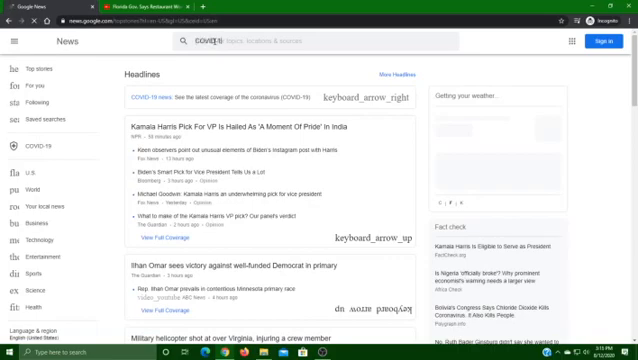
{"action": "type", "text": "FL"}
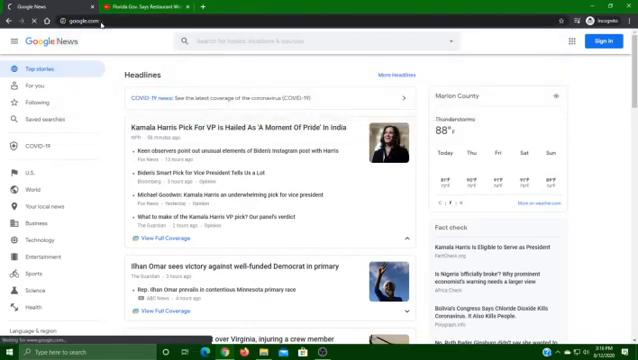
Step: Search Google for 'Corona Virus Marion County' to get the case map and counts
{"action": "left_click", "coordinate": [90, 18]}
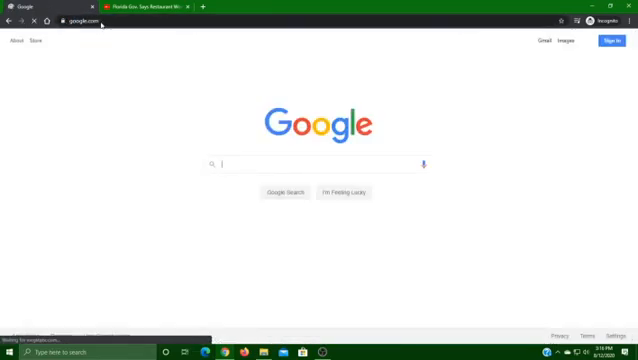
{"action": "left_click", "coordinate": [318, 162]}
{"action": "type", "text": "Corona"}
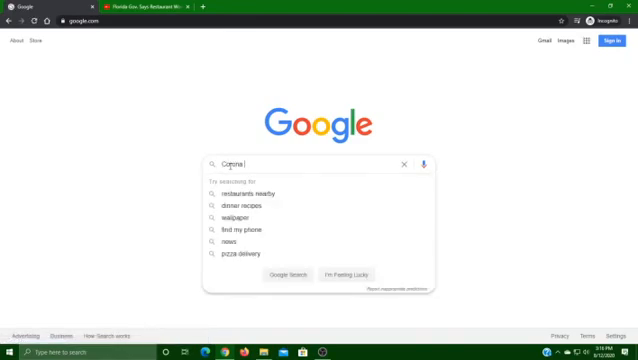
{"action": "type", "text": "Virus Marion"}
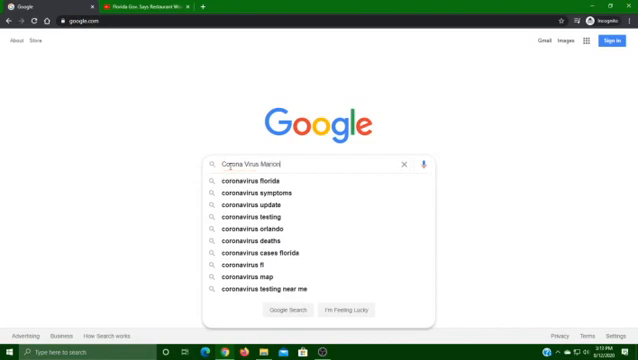
{"action": "type", "text": "County"}
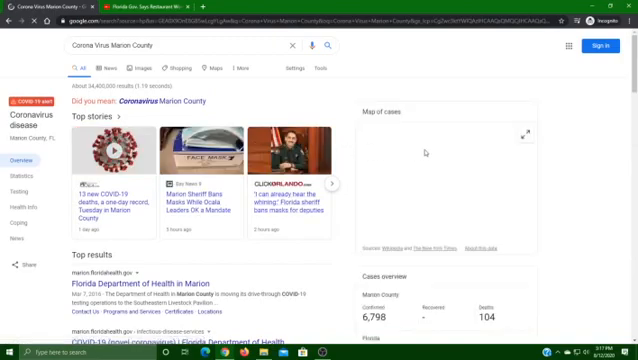
Step: Scroll to the Cases overview showing Florida's 551K confirmed cases and 8,764 deaths
{"action": "scroll", "scroll_direction": "down", "scroll_amount": 3}
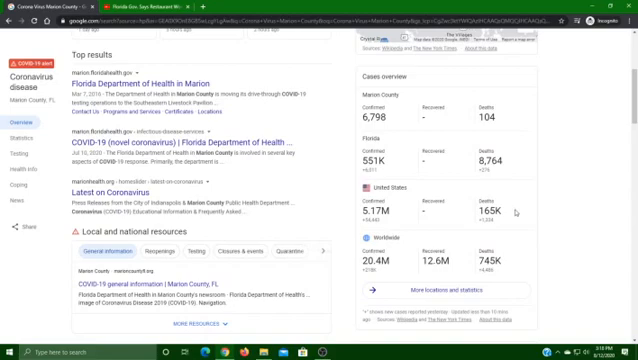
{"action": "mouse_move", "coordinate": [453, 161]}
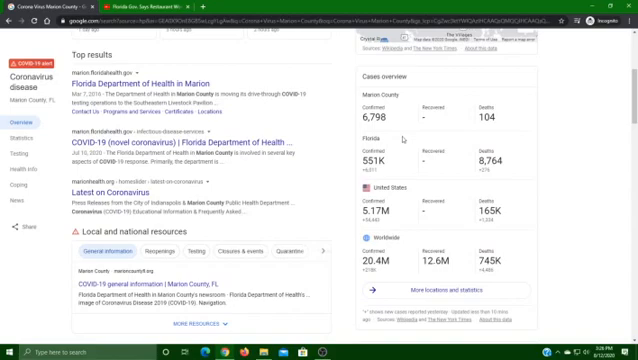
Step: View Marion County's COVID-19 page with 6,798 confirmed cases, 104 deaths and local news
{"action": "scroll", "scroll_direction": "up", "scroll_amount": 3}
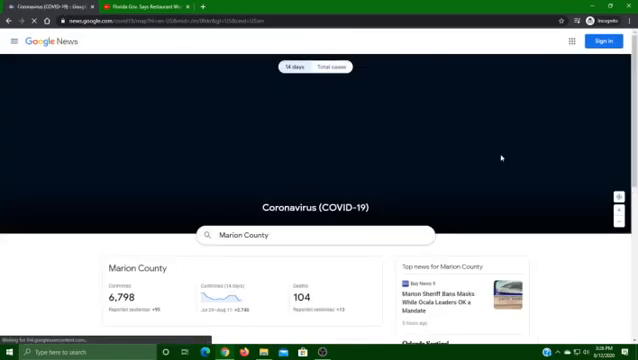
{"action": "scroll", "scroll_direction": "down", "scroll_amount": 3}
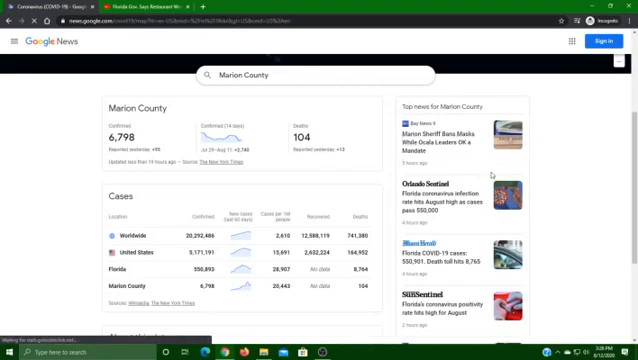
Step: Bring up the Florida map with Marion County's 14-day figures: 2,740 confirmed, 51 deaths
{"action": "scroll", "scroll_direction": "down", "scroll_amount": 3}
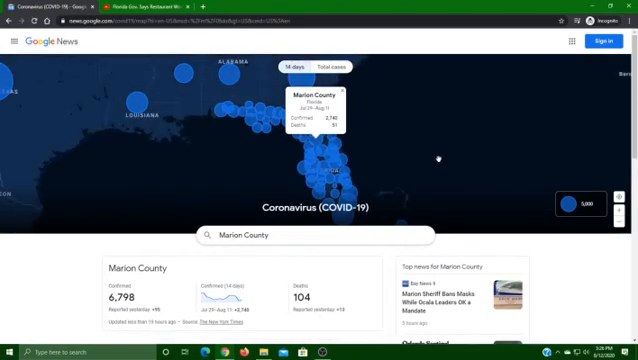
{"action": "mouse_move", "coordinate": [325, 147]}
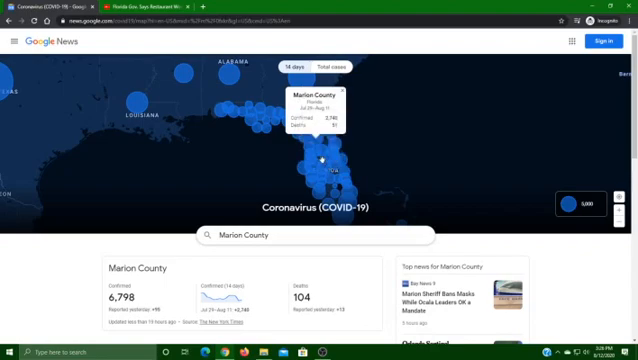
{"action": "mouse_move", "coordinate": [305, 170]}
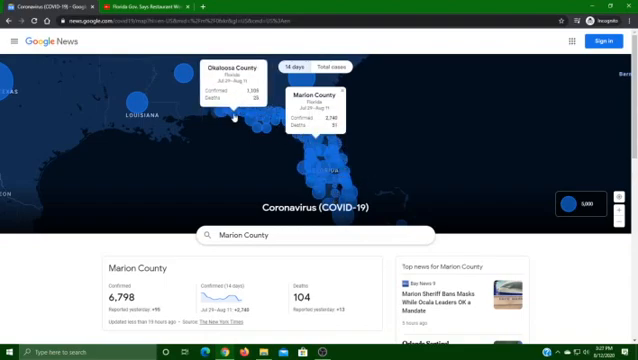
{"action": "mouse_move", "coordinate": [238, 118]}
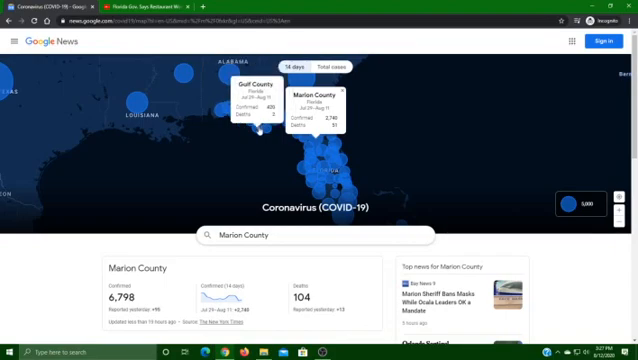
{"action": "mouse_move", "coordinate": [266, 122]}
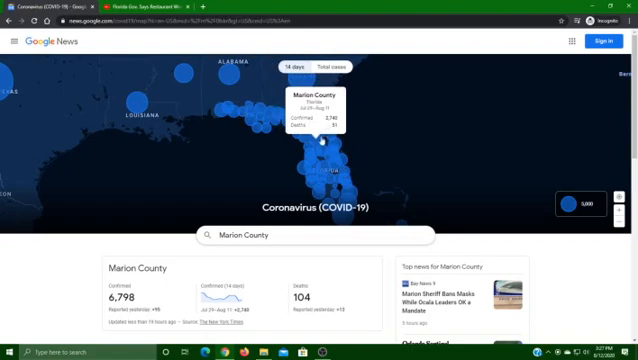
{"action": "mouse_move", "coordinate": [370, 128]}
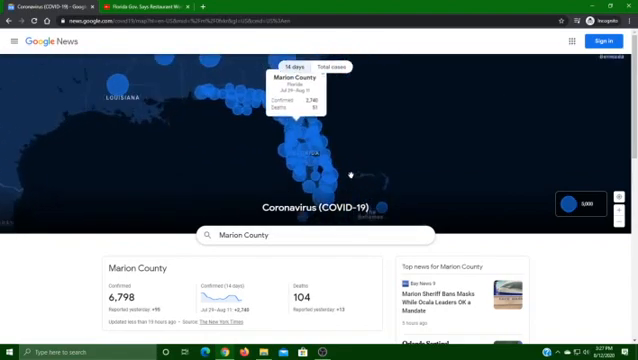
{"action": "mouse_move", "coordinate": [330, 178]}
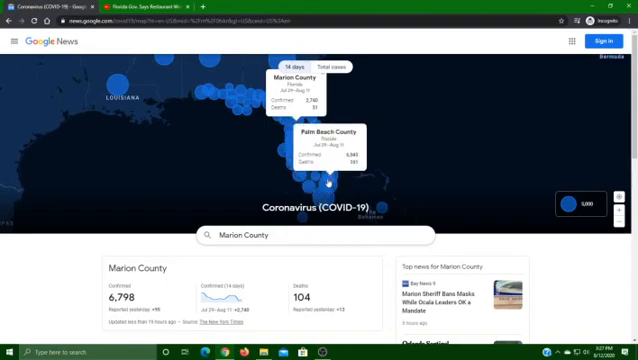
{"action": "mouse_move", "coordinate": [326, 172]}
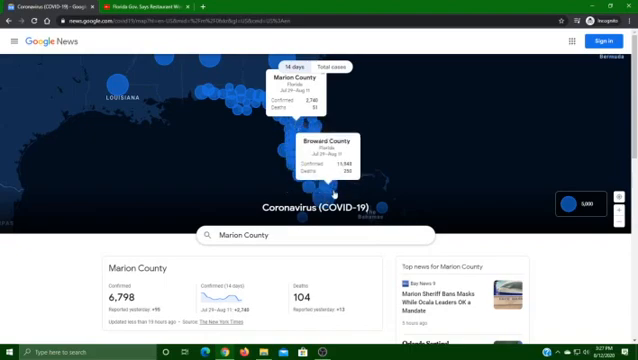
{"action": "mouse_move", "coordinate": [318, 158]}
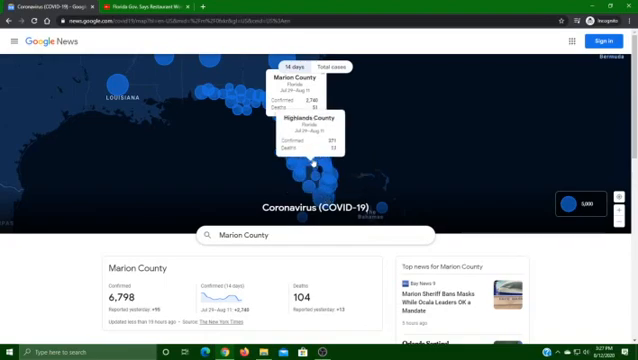
{"action": "mouse_move", "coordinate": [316, 146]}
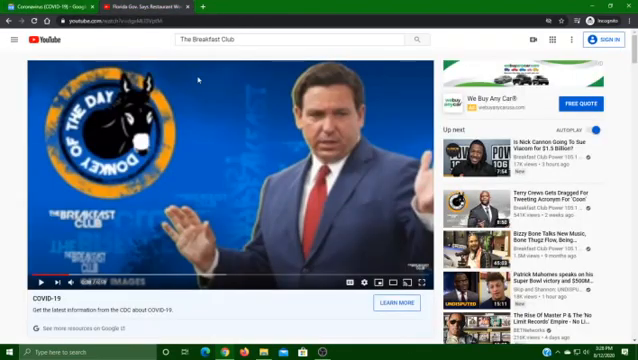
Step: Scroll to the title of the governor's restaurant-worker testing video, posted Aug 10, 2020
{"action": "scroll", "scroll_direction": "down", "scroll_amount": 3}
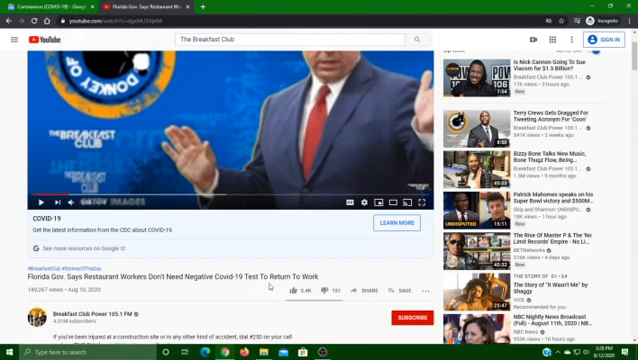
{"action": "mouse_move", "coordinate": [16, 123]}
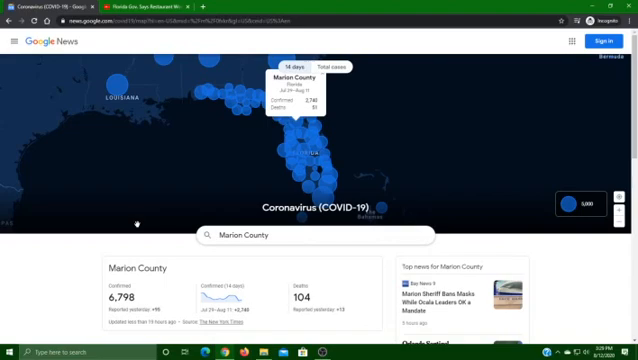
Step: Scroll past the map to Marion County's cases table and mask-ban top news
{"action": "scroll", "scroll_direction": "down", "scroll_amount": 3}
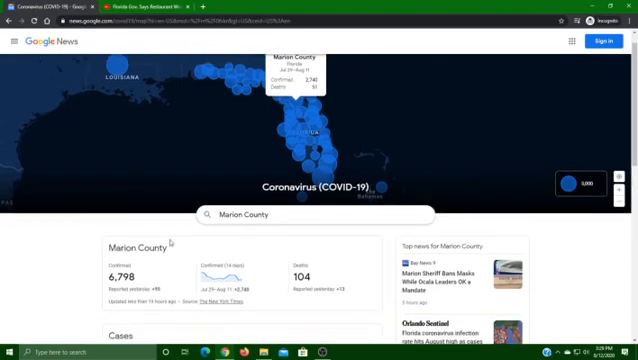
{"action": "scroll", "scroll_direction": "down", "scroll_amount": 3}
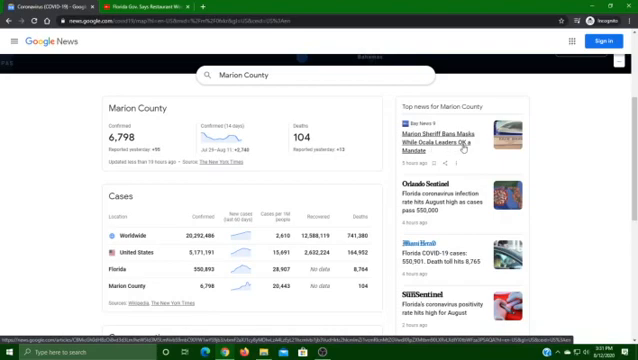
Step: Scroll through the cases table and top news, then back up to the Florida map
{"action": "scroll", "scroll_direction": "down", "scroll_amount": 3}
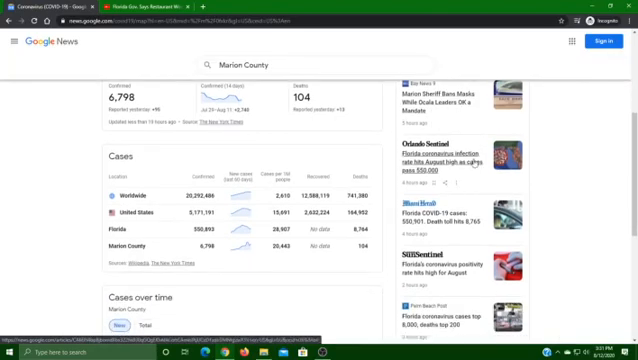
{"action": "scroll", "scroll_direction": "up", "scroll_amount": 3}
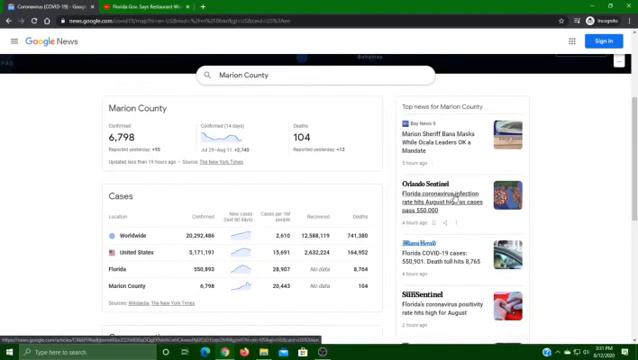
{"action": "scroll", "scroll_direction": "down", "scroll_amount": 3}
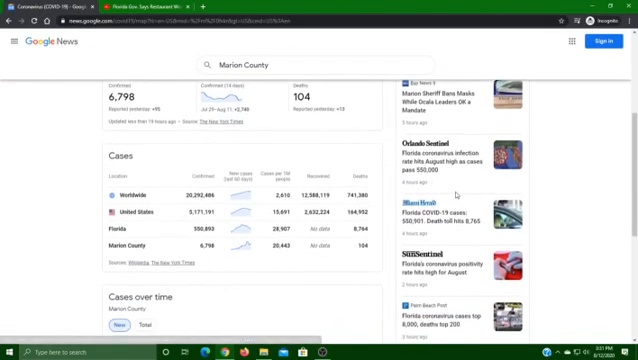
{"action": "scroll", "scroll_direction": "down", "scroll_amount": 3}
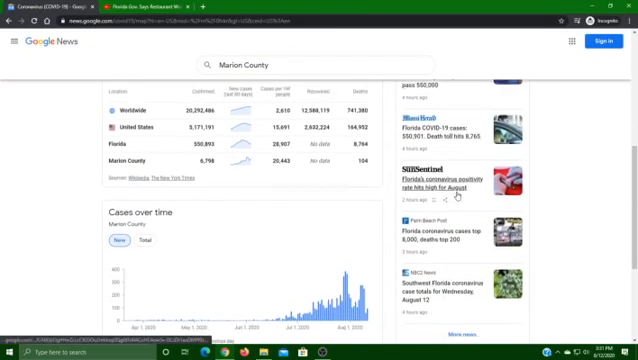
{"action": "scroll", "scroll_direction": "down", "scroll_amount": 3}
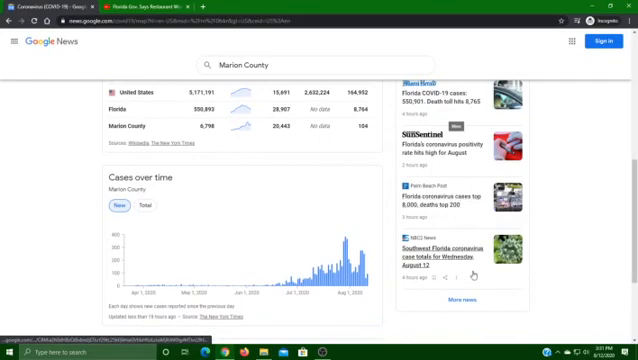
{"action": "scroll", "scroll_direction": "up", "scroll_amount": 3}
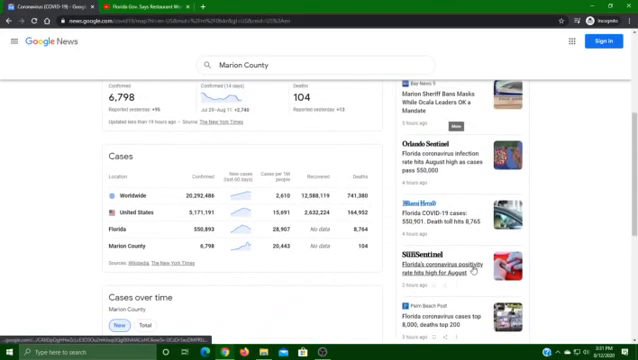
{"action": "scroll", "scroll_direction": "up", "scroll_amount": 3}
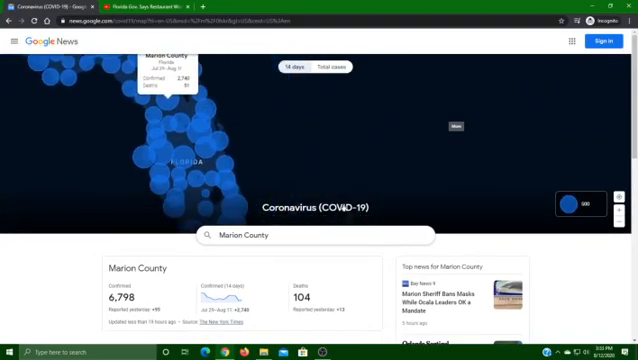
{"action": "scroll", "scroll_direction": "down", "scroll_amount": 3}
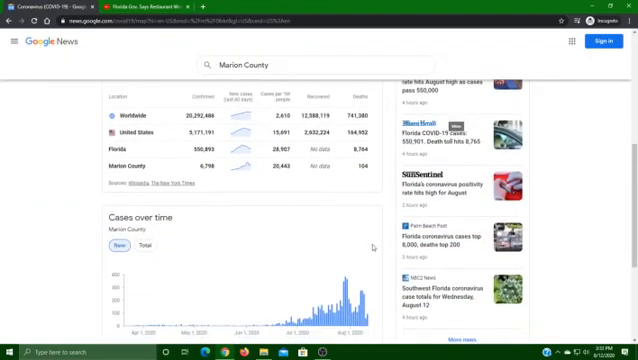
{"action": "scroll", "scroll_direction": "up", "scroll_amount": 3}
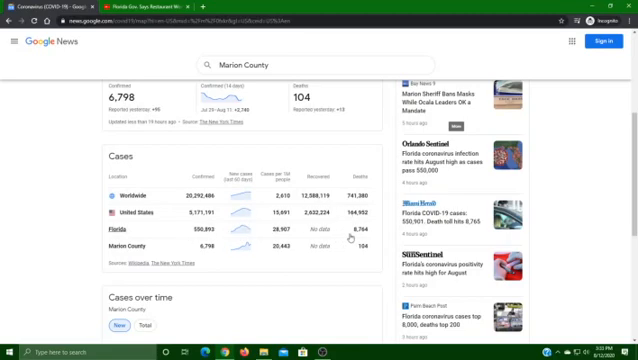
{"action": "mouse_move", "coordinate": [217, 252]}
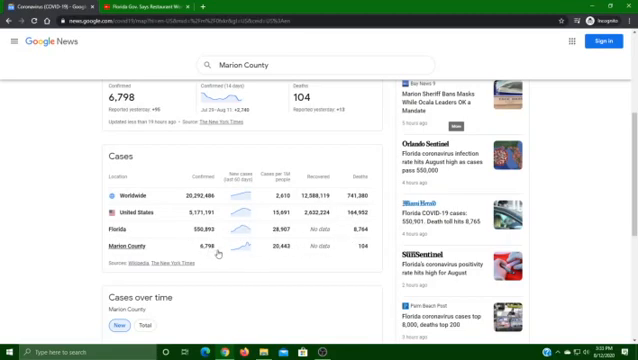
{"action": "mouse_move", "coordinate": [315, 248]}
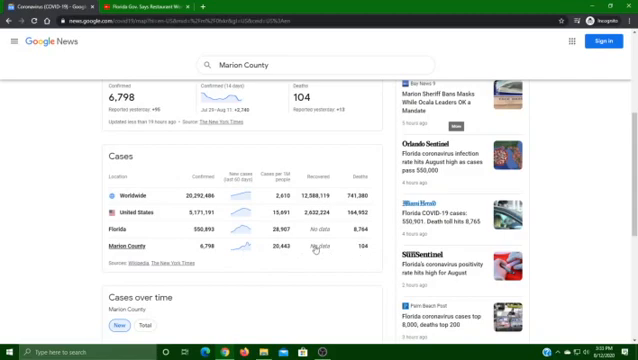
{"action": "mouse_move", "coordinate": [360, 252]}
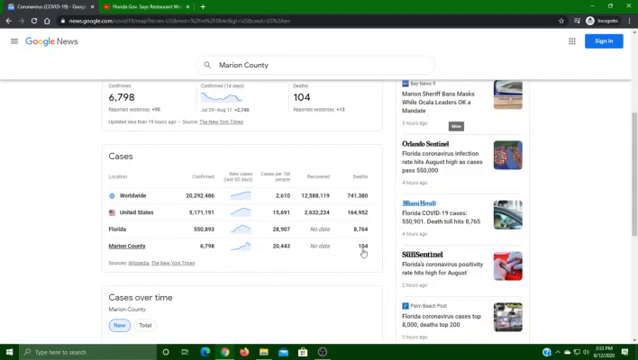
{"action": "scroll", "scroll_direction": "down", "scroll_amount": 3}
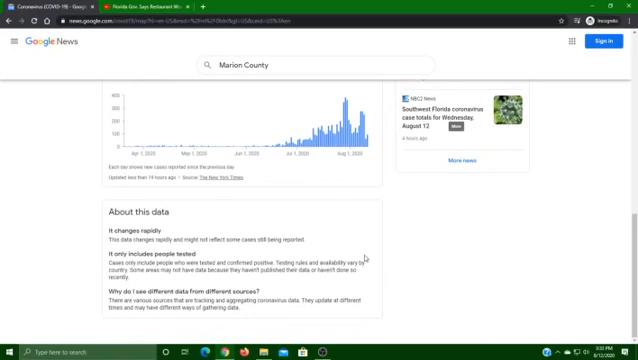
{"action": "scroll", "scroll_direction": "up", "scroll_amount": 3}
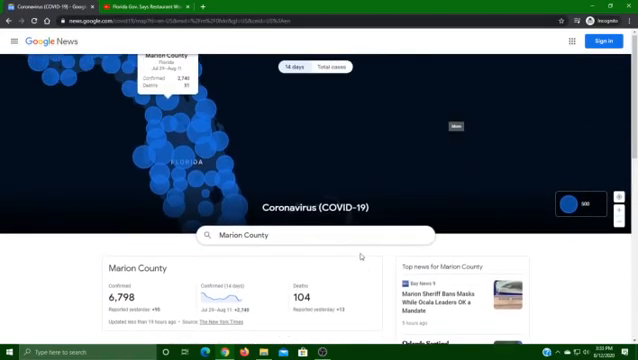
Step: Scroll to the cases table comparing Worldwide, United States, Florida and Marion County
{"action": "scroll", "scroll_direction": "down", "scroll_amount": 3}
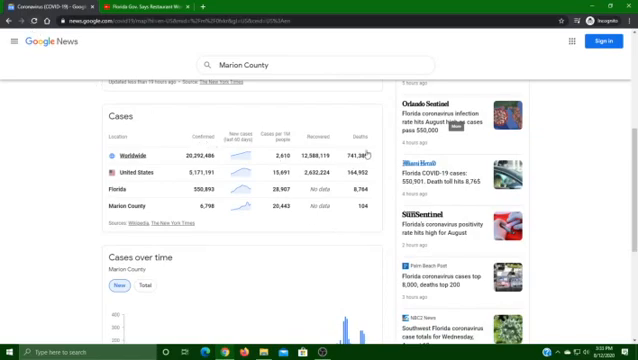
{"action": "mouse_move", "coordinate": [352, 152]}
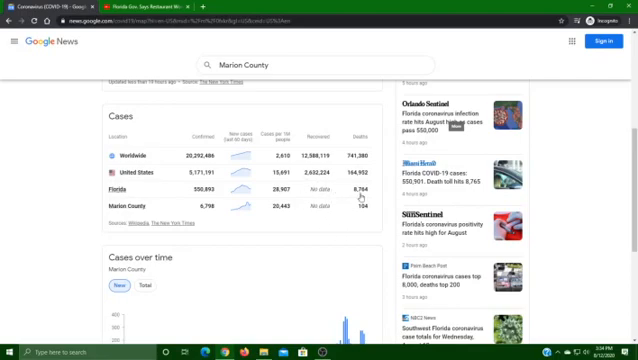
Step: Scroll to About this data, then back to the map showing 2,740 confirmed, 51 deaths
{"action": "scroll", "scroll_direction": "down", "scroll_amount": 3}
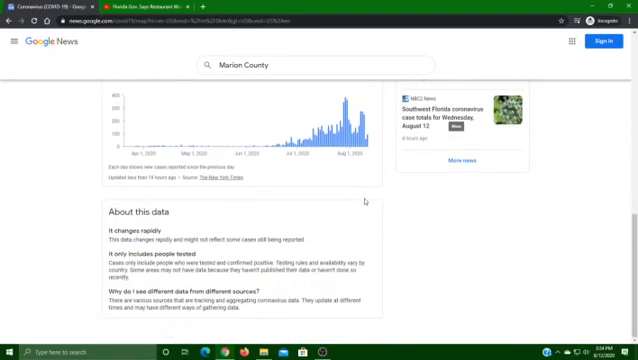
{"action": "scroll", "scroll_direction": "up", "scroll_amount": 3}
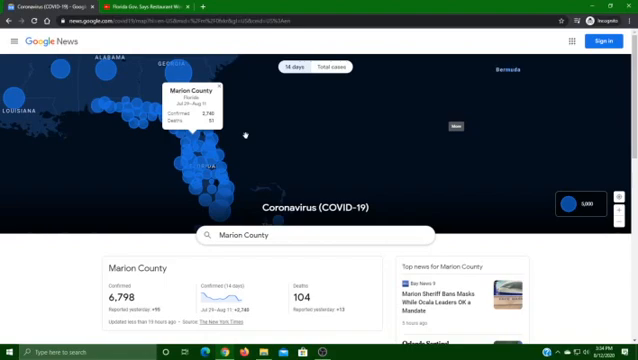
{"action": "mouse_move", "coordinate": [165, 58]}
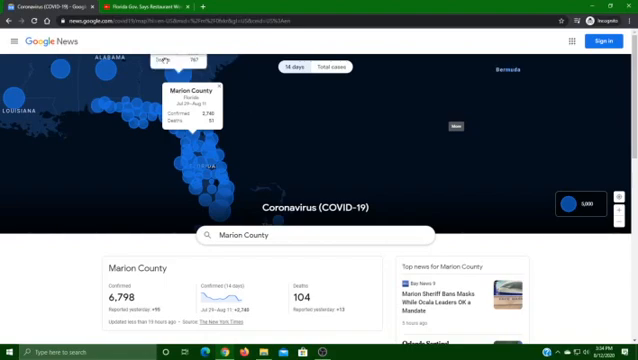